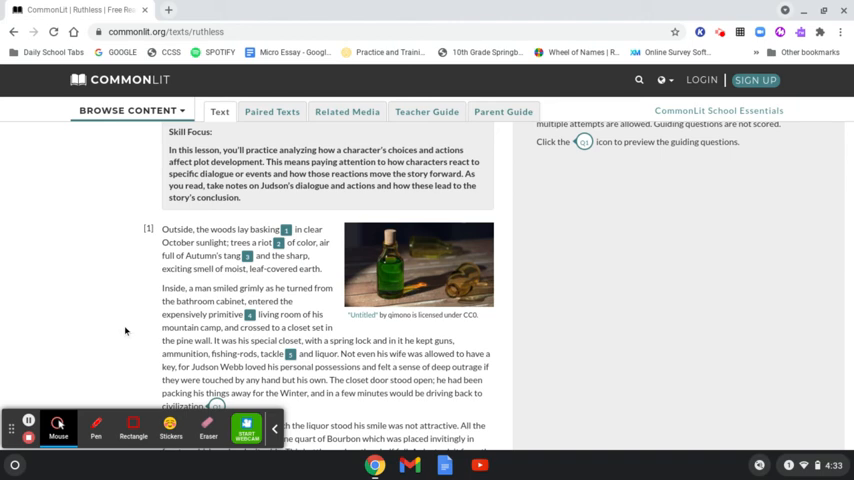
# Scroll through the opening of 'Ruthless' to the wife's packing question in paragraph 5
pyautogui.scroll(-3)
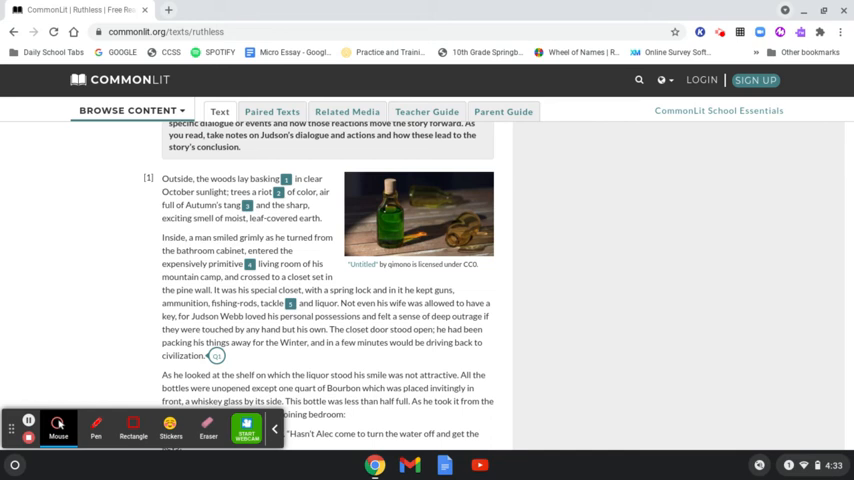
pyautogui.scroll(-3)
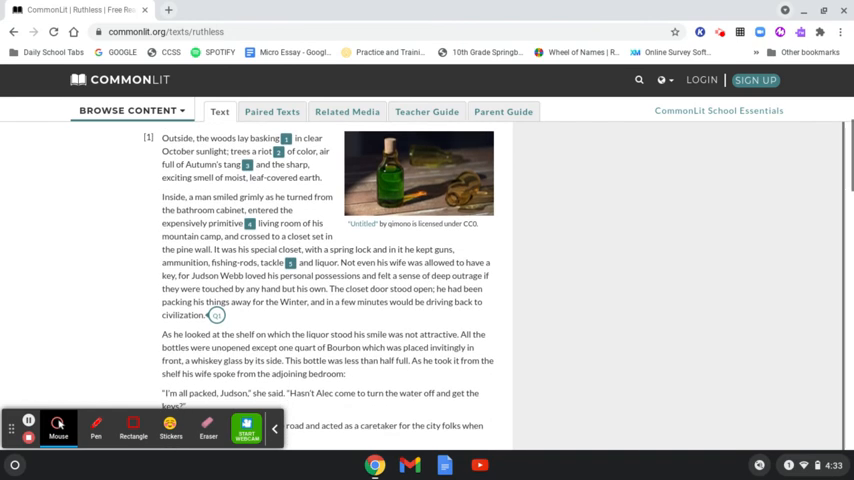
pyautogui.scroll(-3)
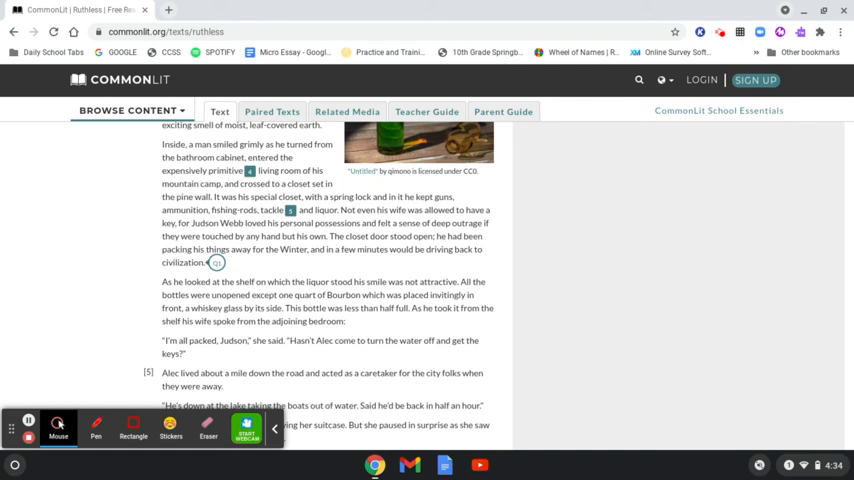
pyautogui.moveTo(123, 353)
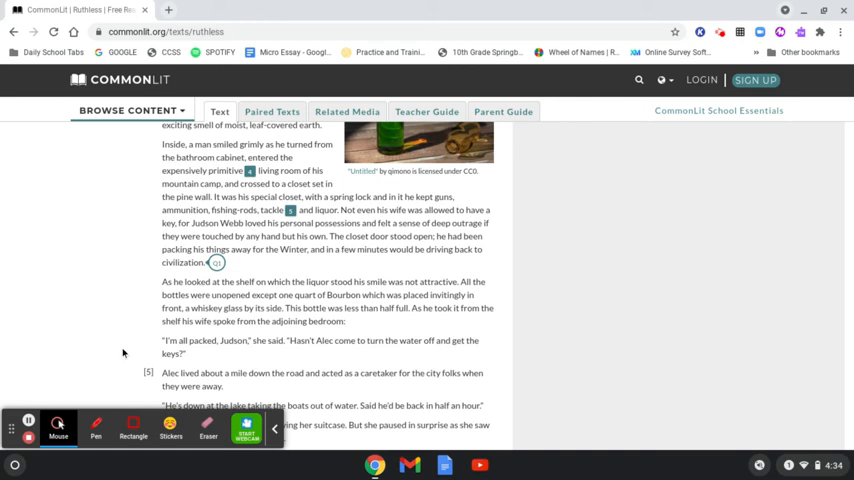
# Scroll to Marcia's surprise at the bottle and the start of paragraph 10
pyautogui.scroll(-3)
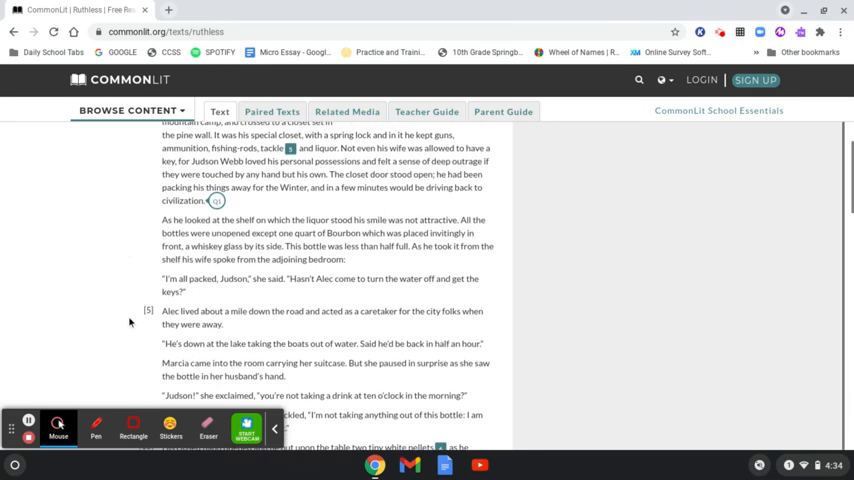
pyautogui.scroll(-3)
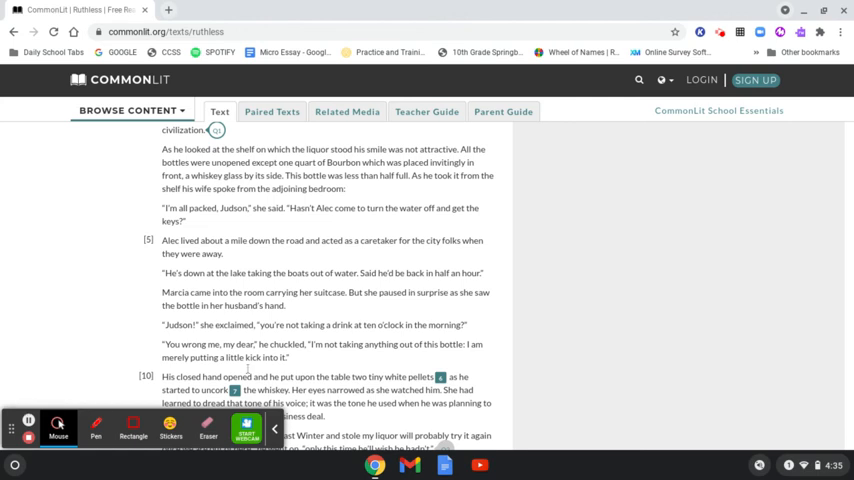
# Scroll to Judson dissolving the pellets in the Bourbon, reaching paragraph 15
pyautogui.scroll(-3)
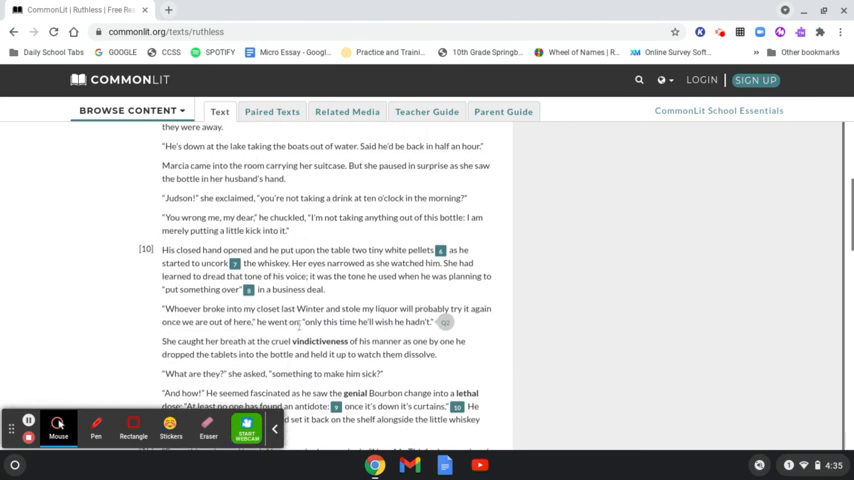
pyautogui.scroll(-3)
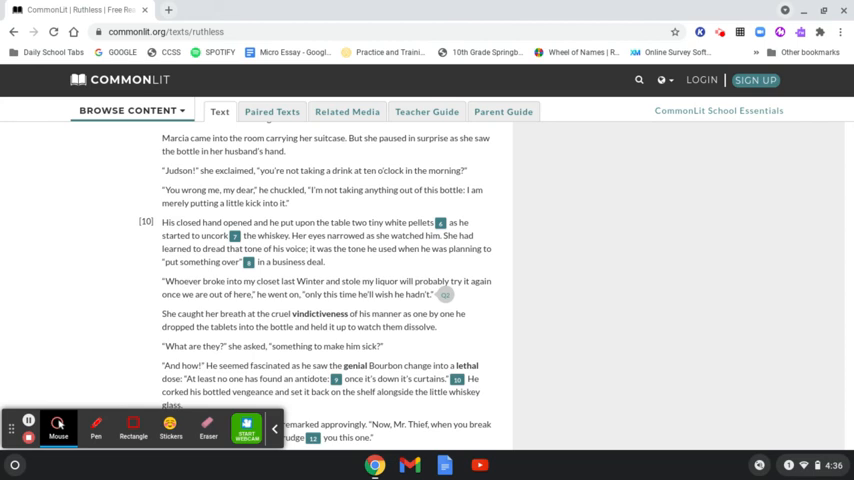
pyautogui.moveTo(309, 308)
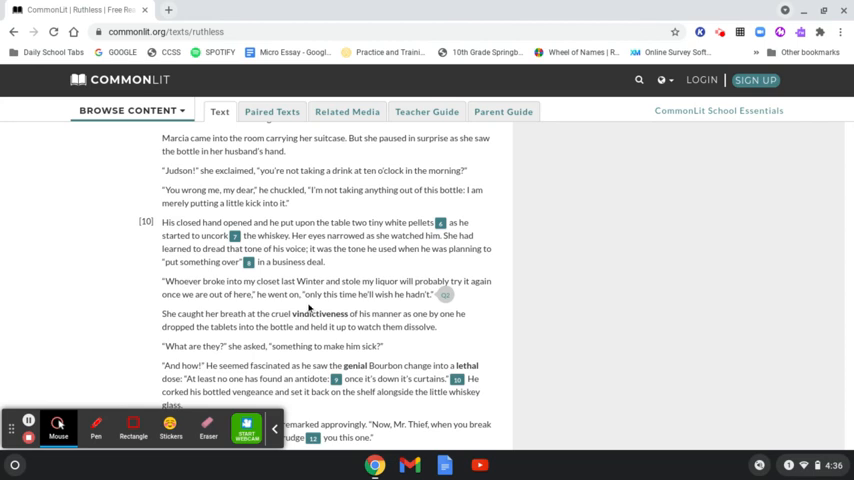
pyautogui.scroll(-3)
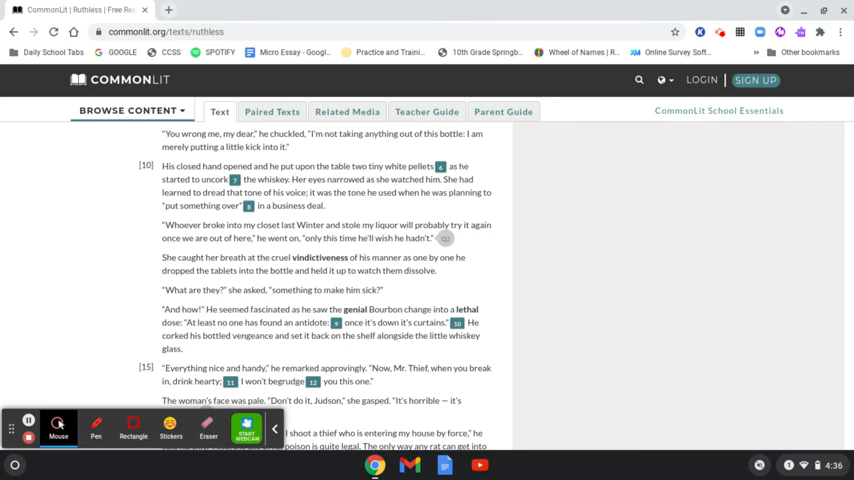
# Scroll to Marcia's pleas about the stolen liquor at paragraph 20
pyautogui.scroll(-3)
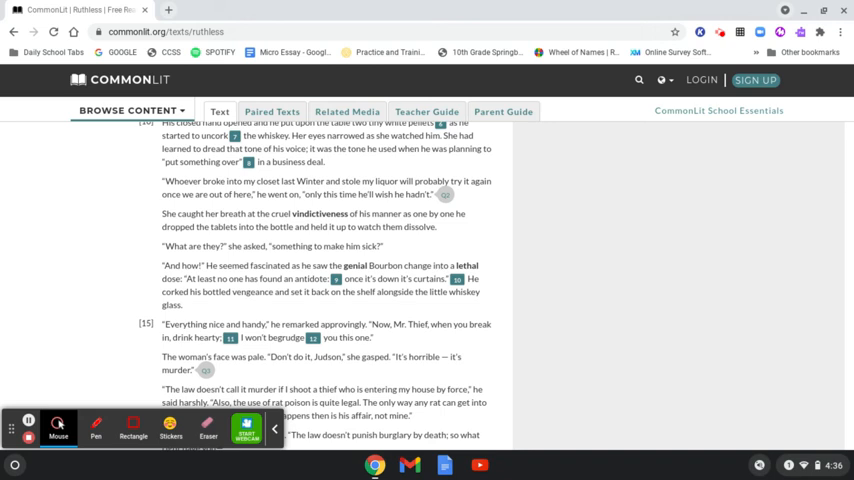
pyautogui.moveTo(314, 282)
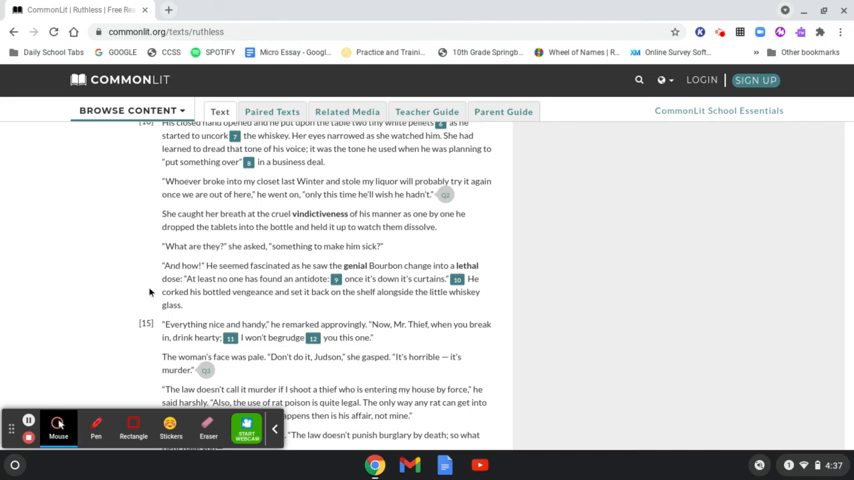
pyautogui.scroll(-3)
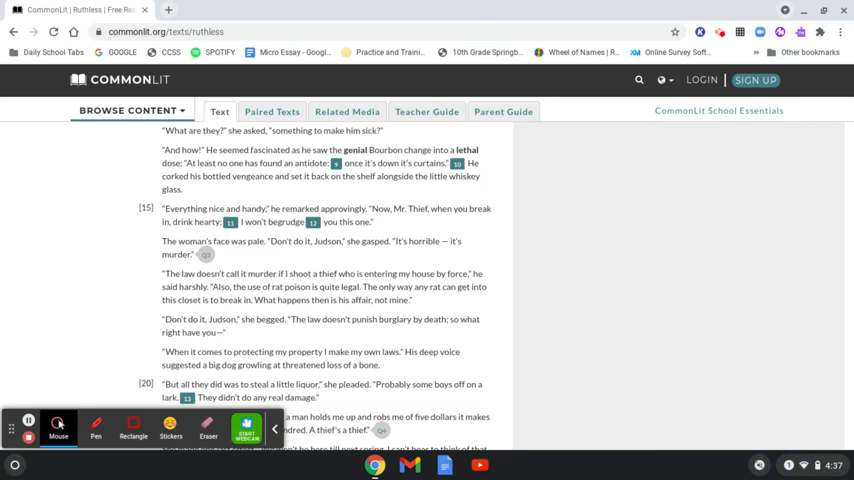
pyautogui.scroll(-3)
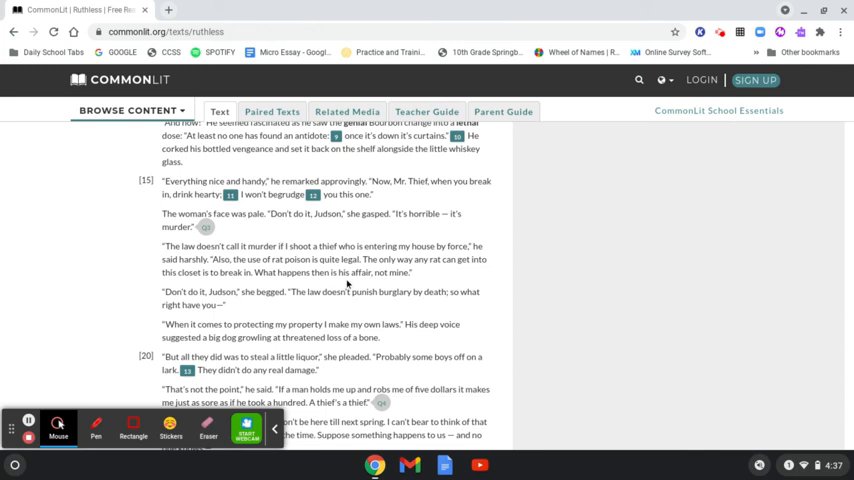
pyautogui.moveTo(347, 284)
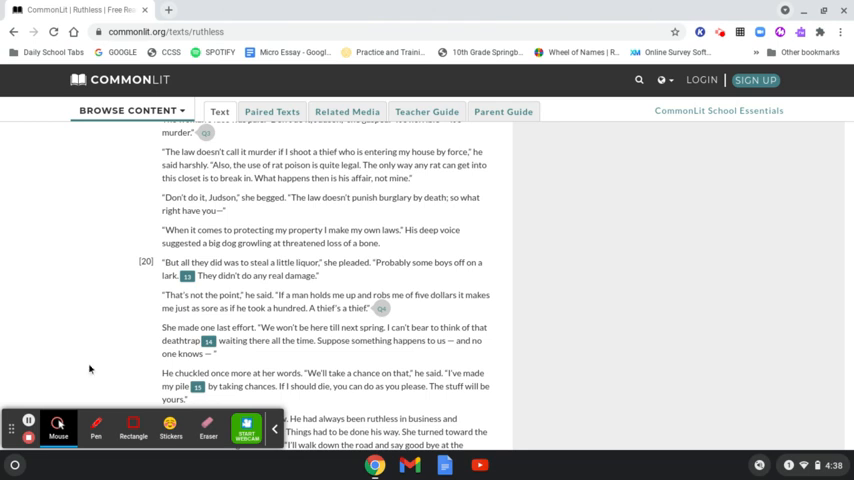
pyautogui.moveTo(29, 421)
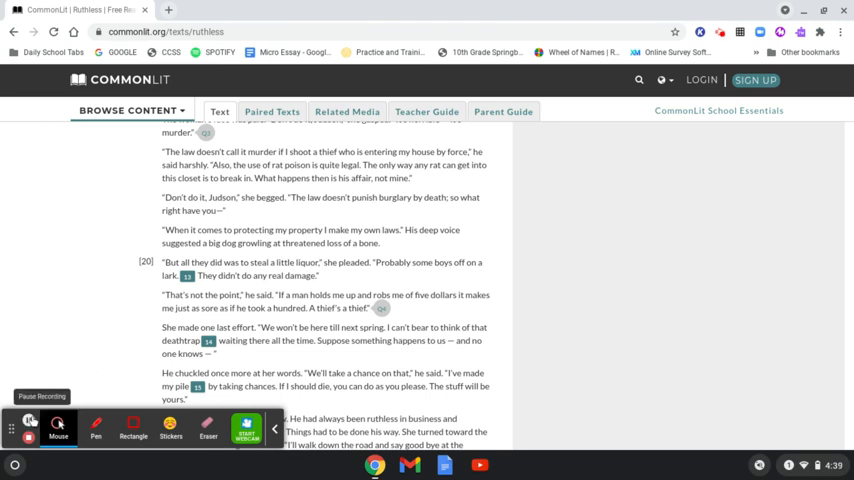
# Click in the page margin while reading on to Judson taking a chance on it
pyautogui.click(29, 421)
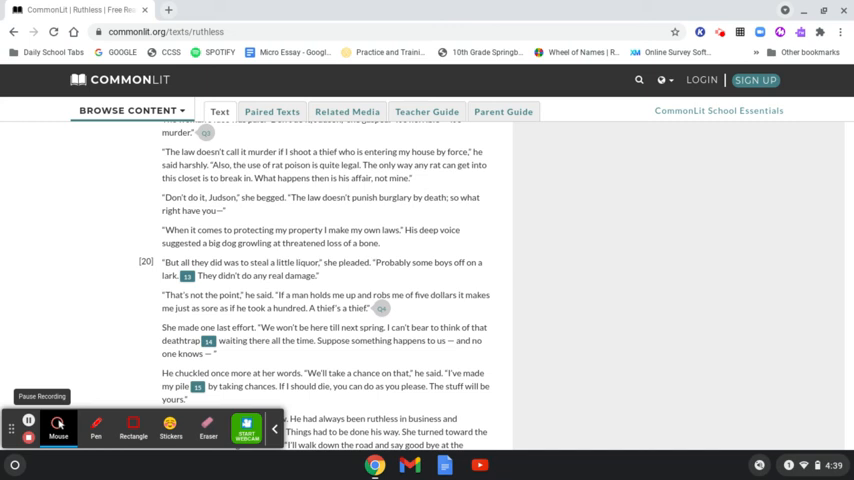
pyautogui.moveTo(275, 360)
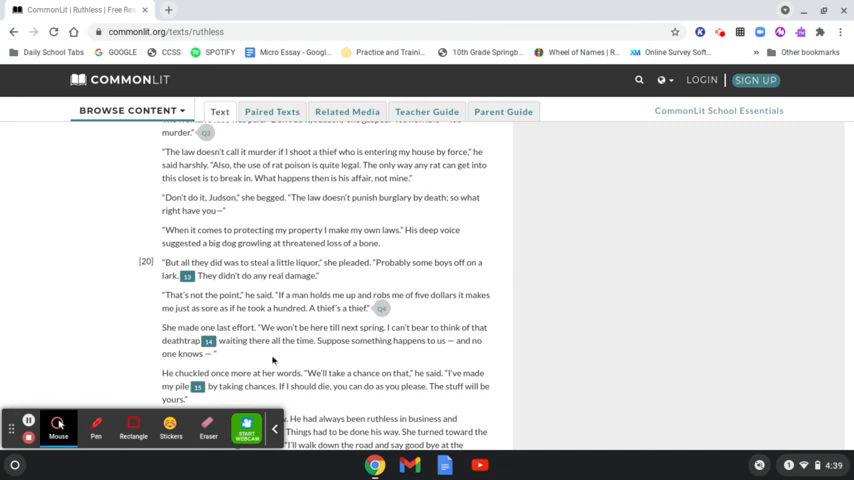
# Scroll past Judson's fall to the story's end, source credit and Notes section
pyautogui.scroll(-3)
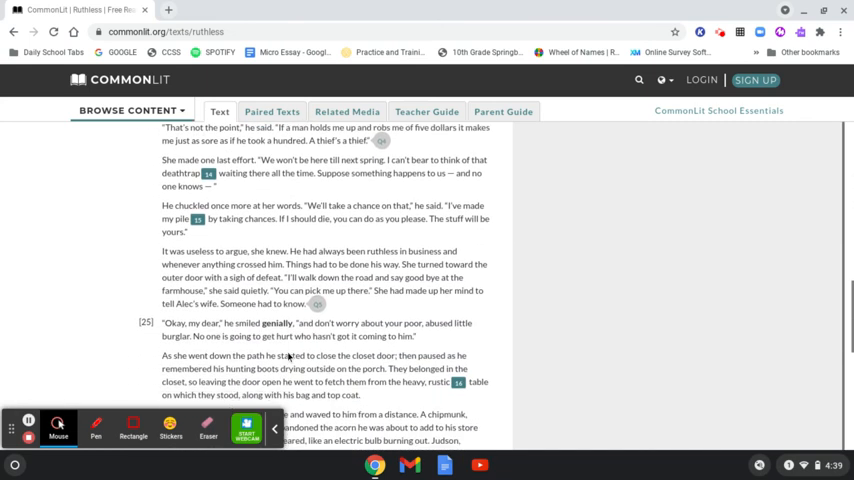
pyautogui.scroll(-3)
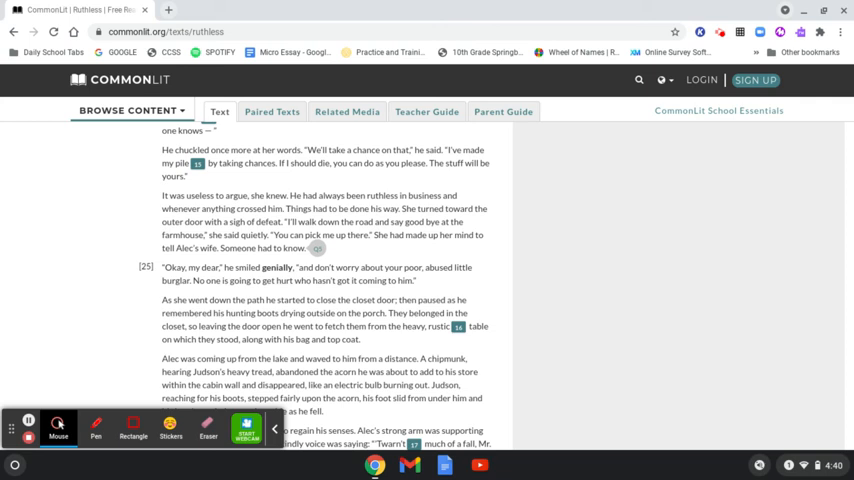
pyautogui.scroll(-3)
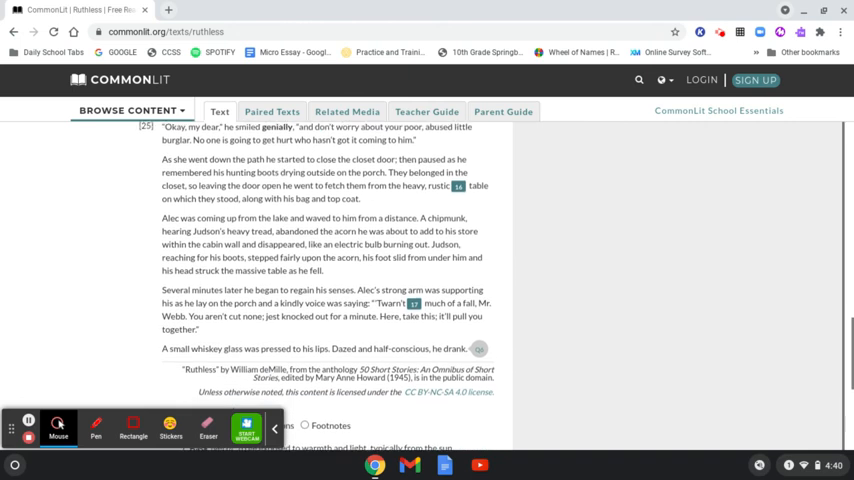
pyautogui.scroll(-3)
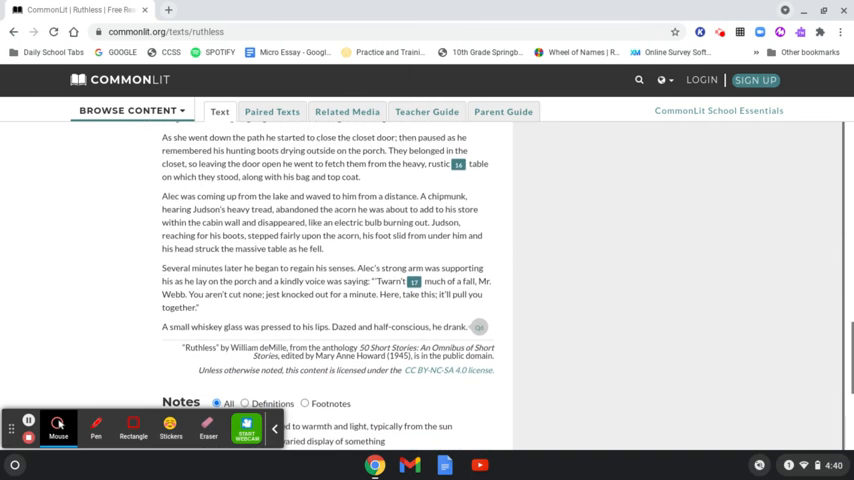